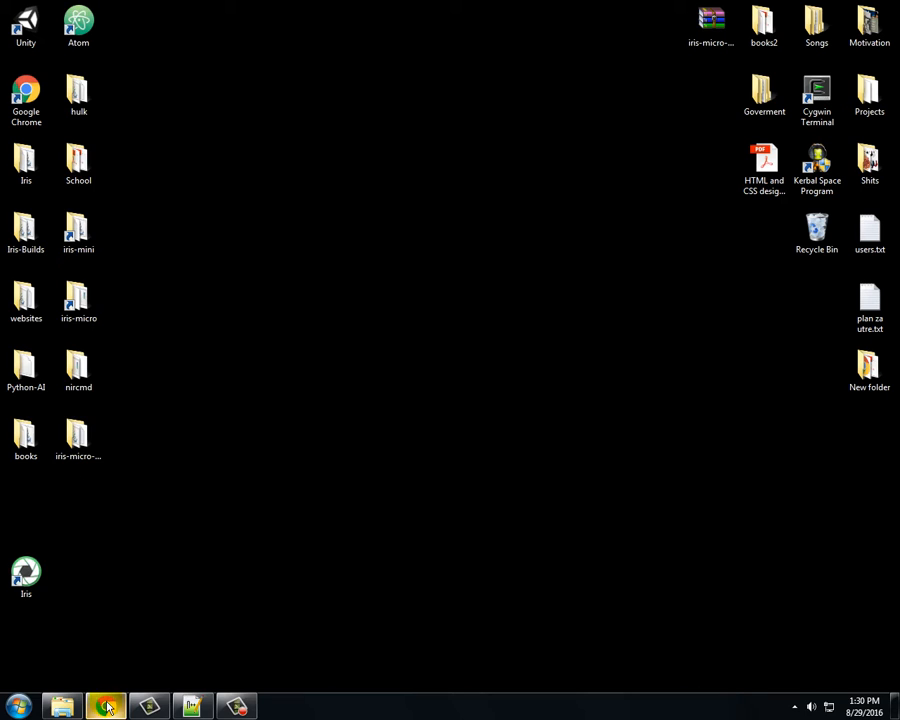
# - Restore the Chrome window showing the iristech.co Iris page
pyautogui.click(105, 704)
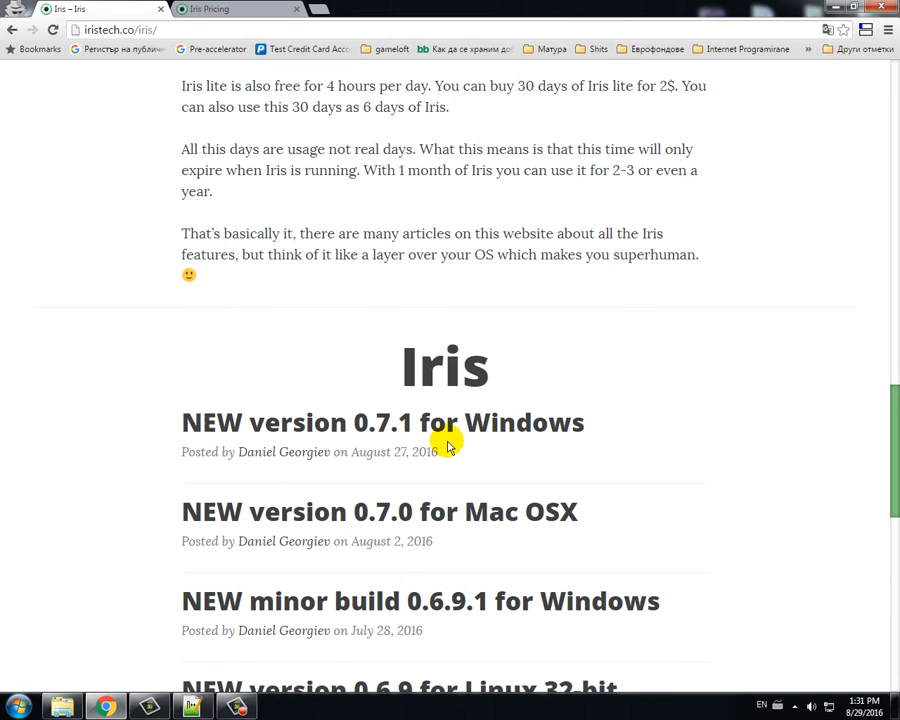
# - Download Iris-0.7.1.exe from the 'NEW version 0.7.1 for Windows' post and launch it
pyautogui.click(382, 422)
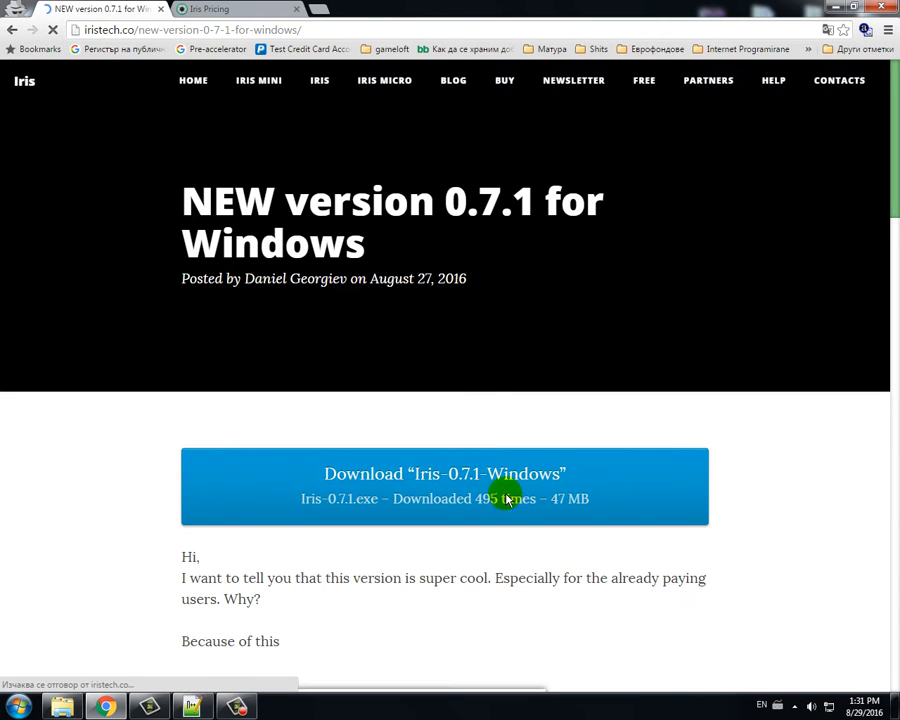
pyautogui.click(444, 487)
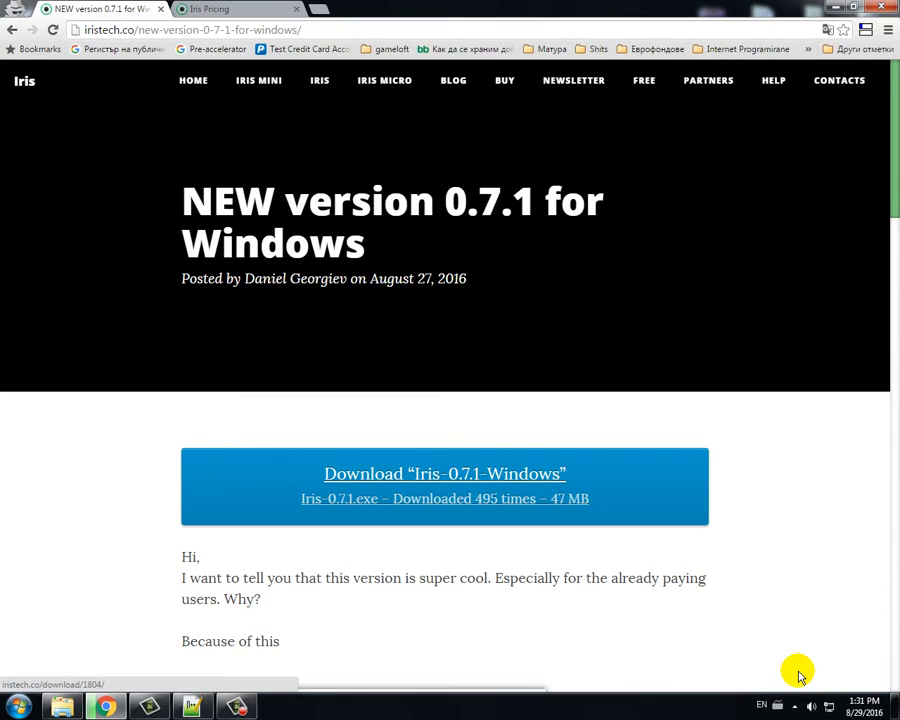
pyautogui.click(444, 473)
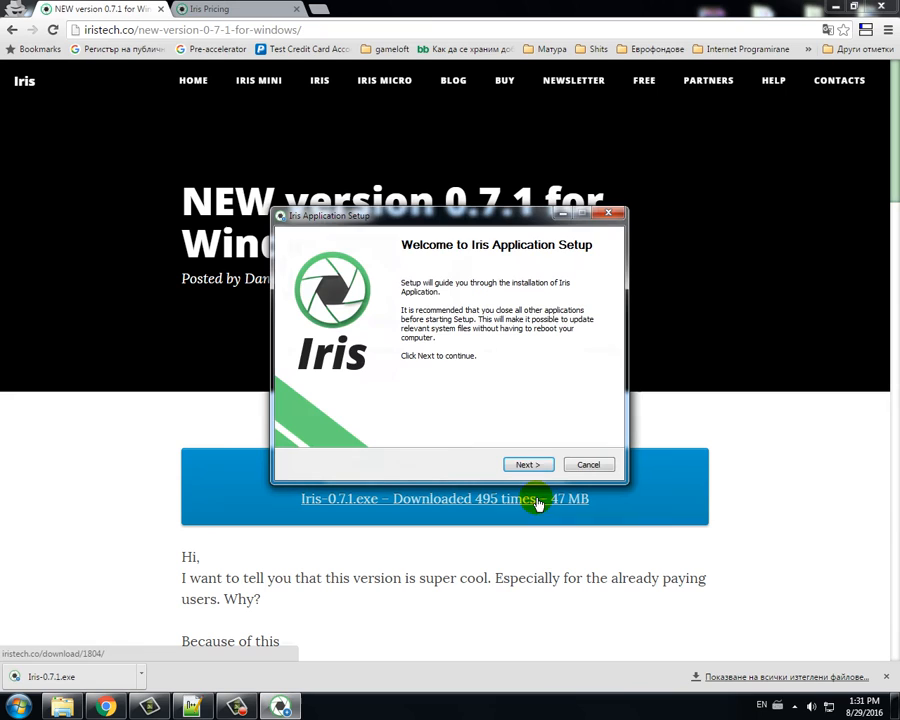
# - Accept the Iris license agreement, complete installation, and close the setup wizard
pyautogui.click(528, 464)
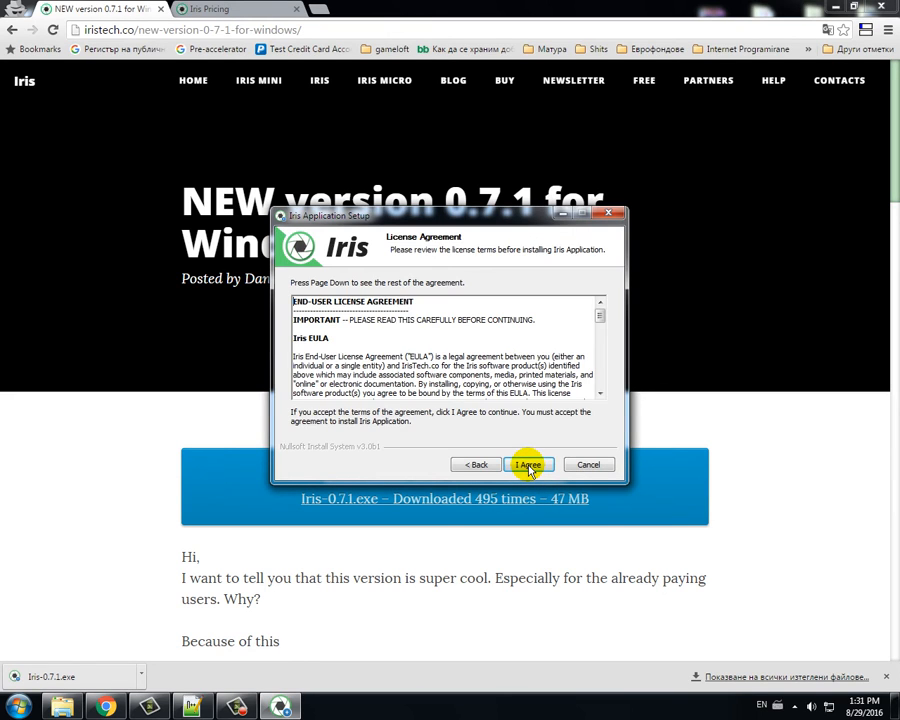
pyautogui.click(528, 464)
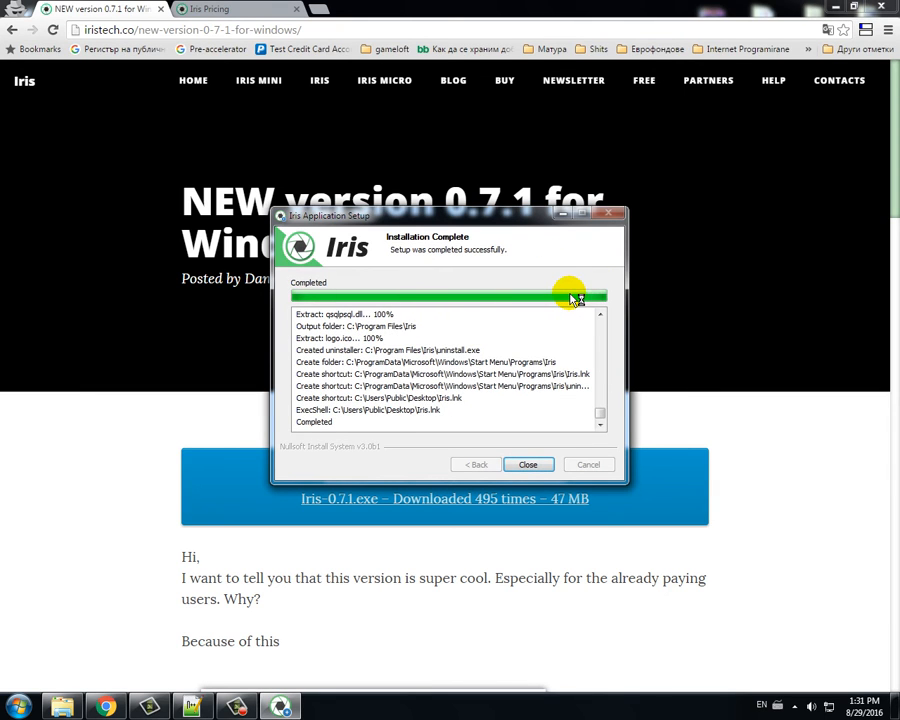
pyautogui.moveTo(561, 298)
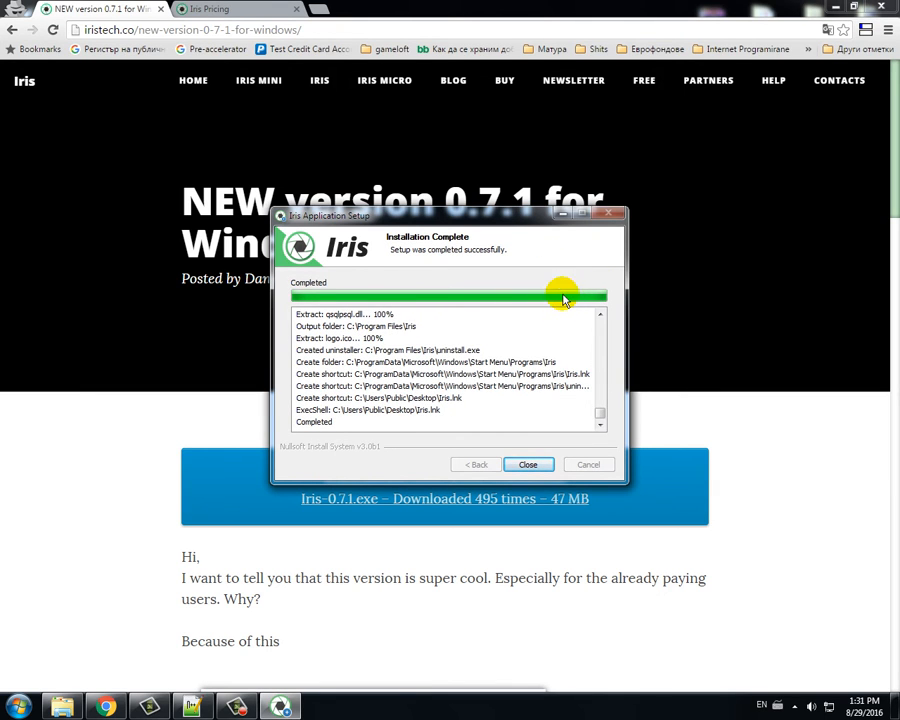
pyautogui.click(528, 464)
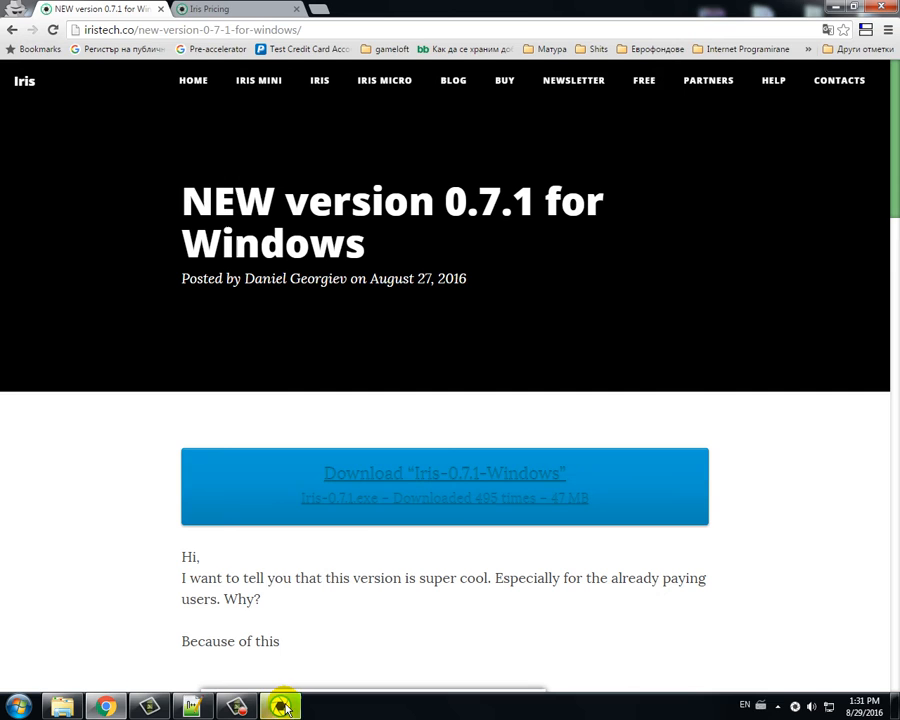
# - Open Iris, switch Use Advanced Settings ON, and show the full settings pages
pyautogui.click(281, 705)
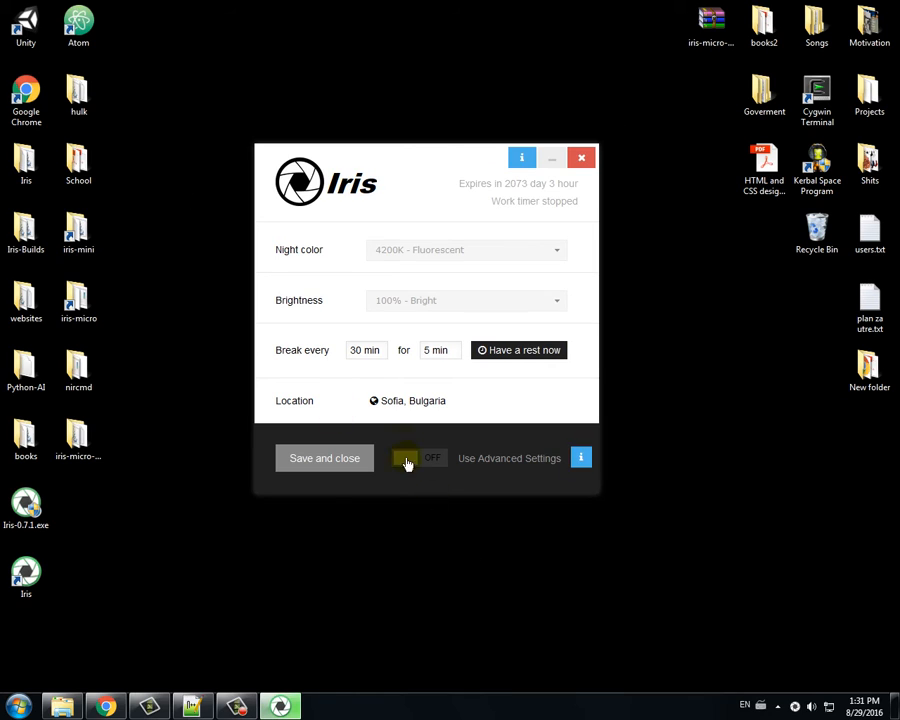
pyautogui.click(418, 457)
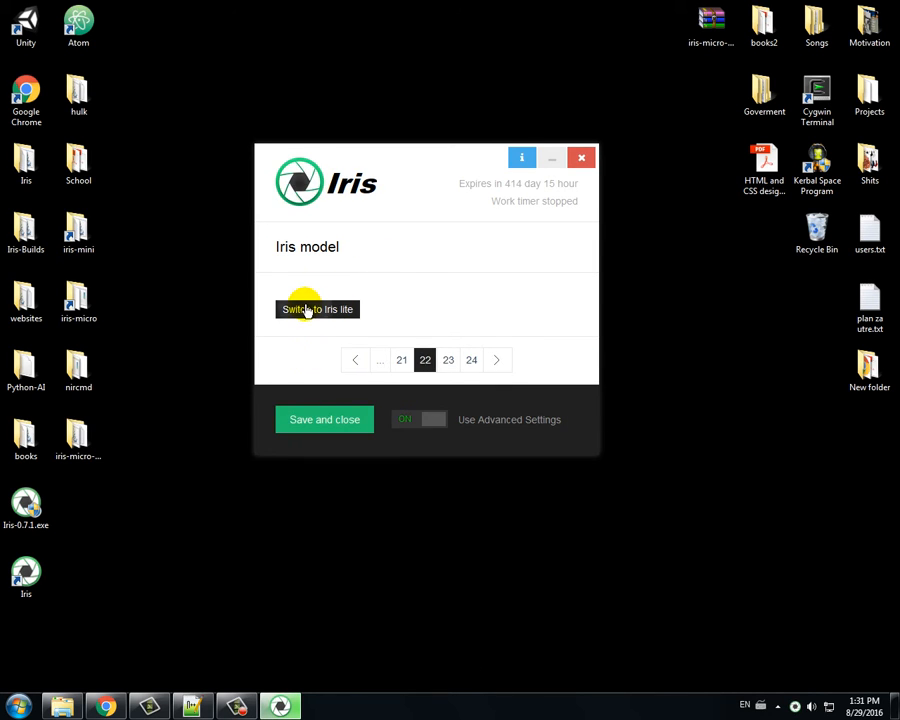
pyautogui.moveTo(488, 187)
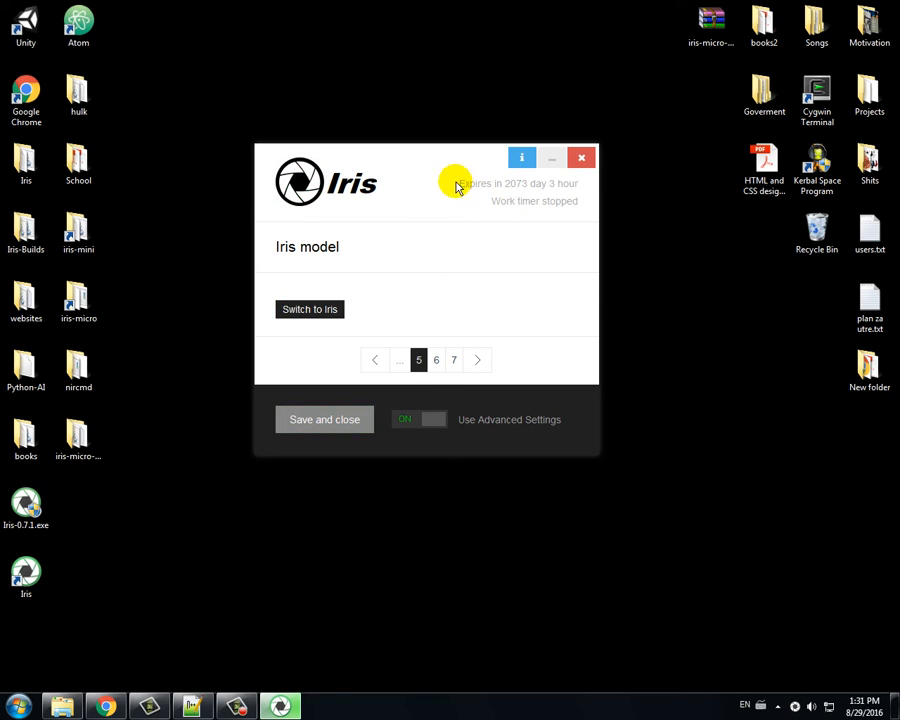
pyautogui.moveTo(457, 177)
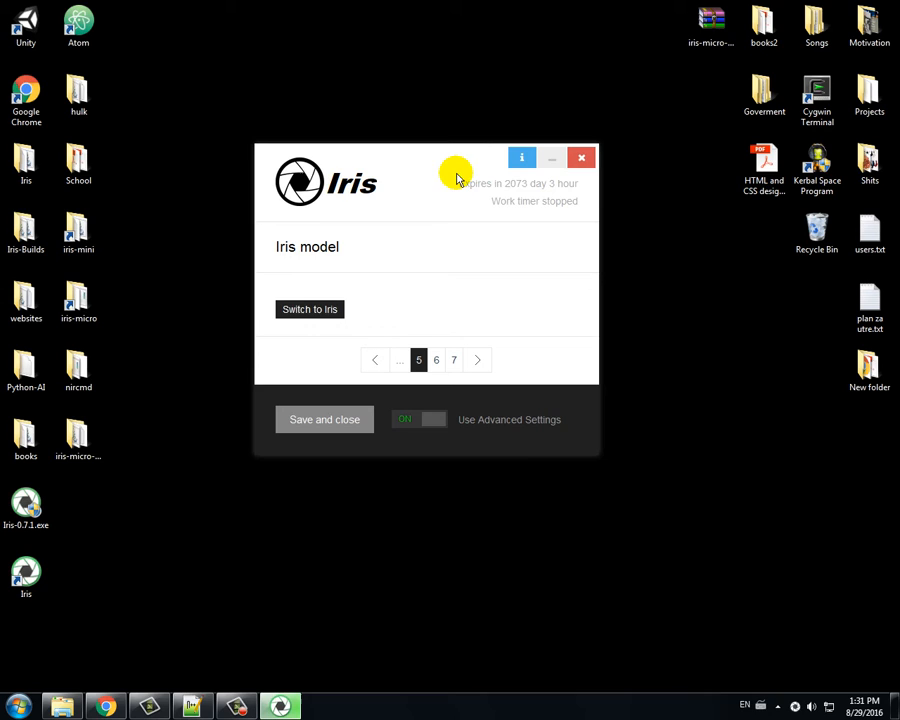
pyautogui.moveTo(520, 158)
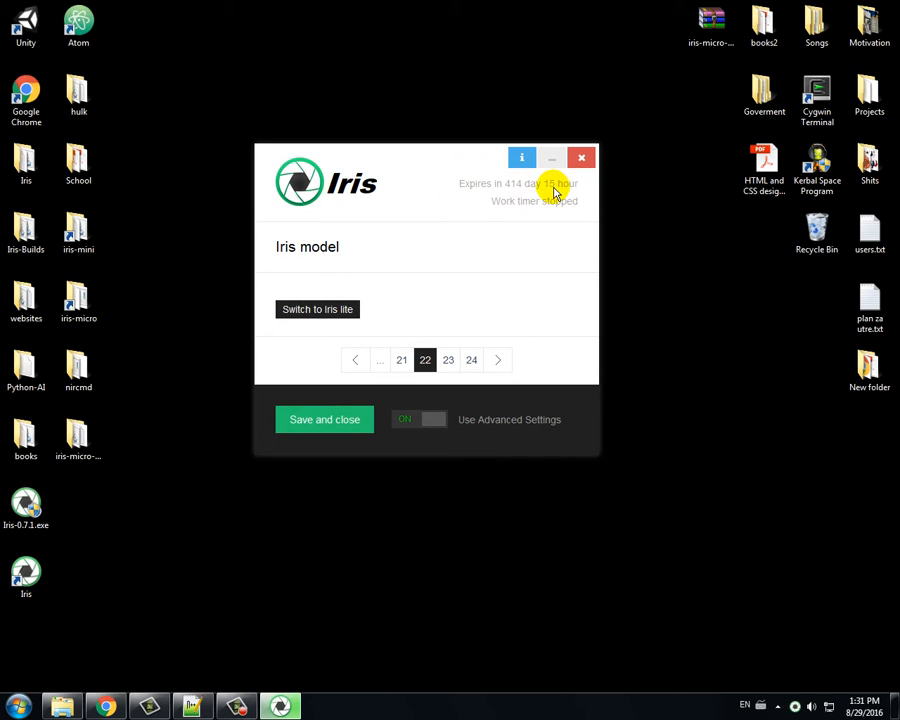
pyautogui.moveTo(493, 190)
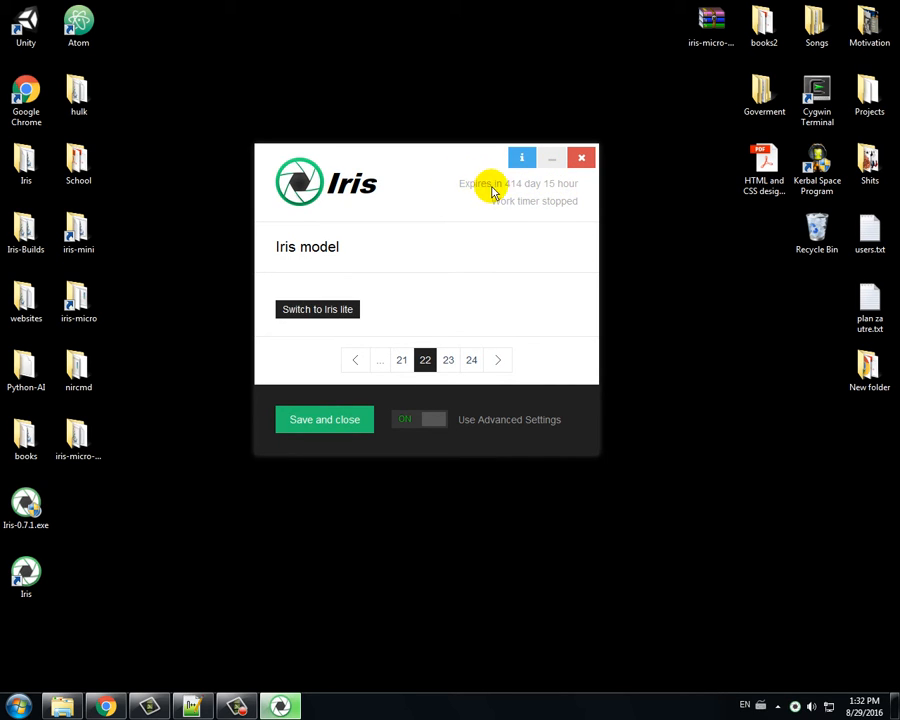
pyautogui.moveTo(340, 309)
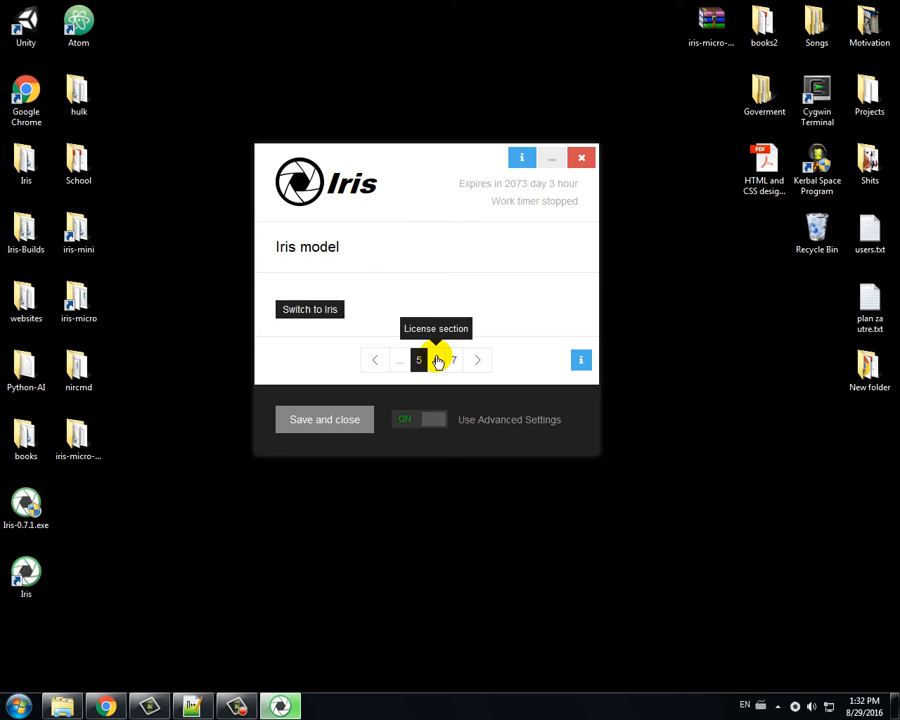
pyautogui.click(439, 360)
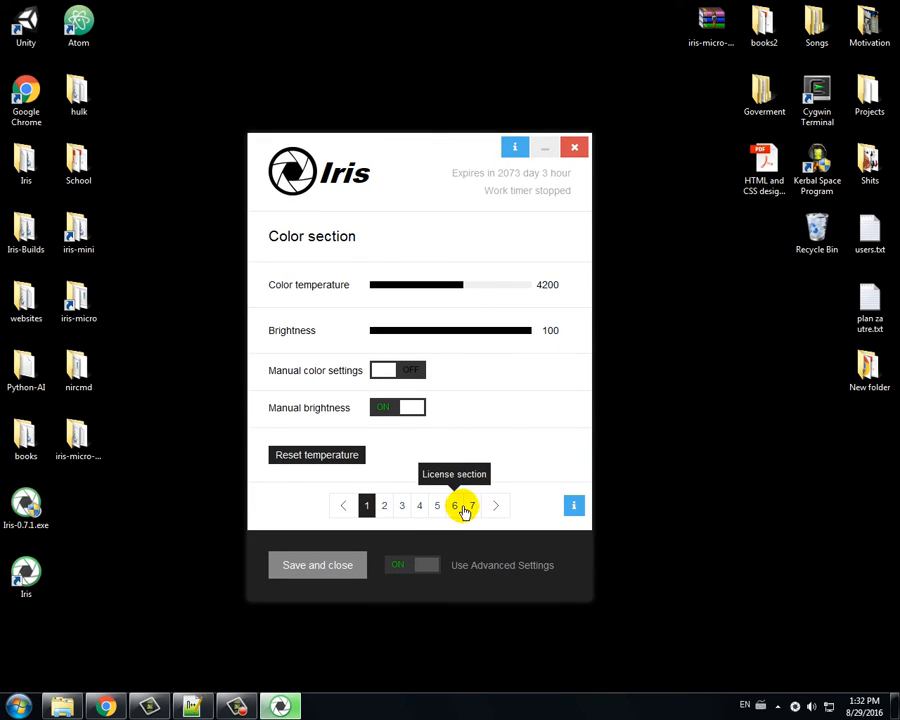
pyautogui.click(455, 505)
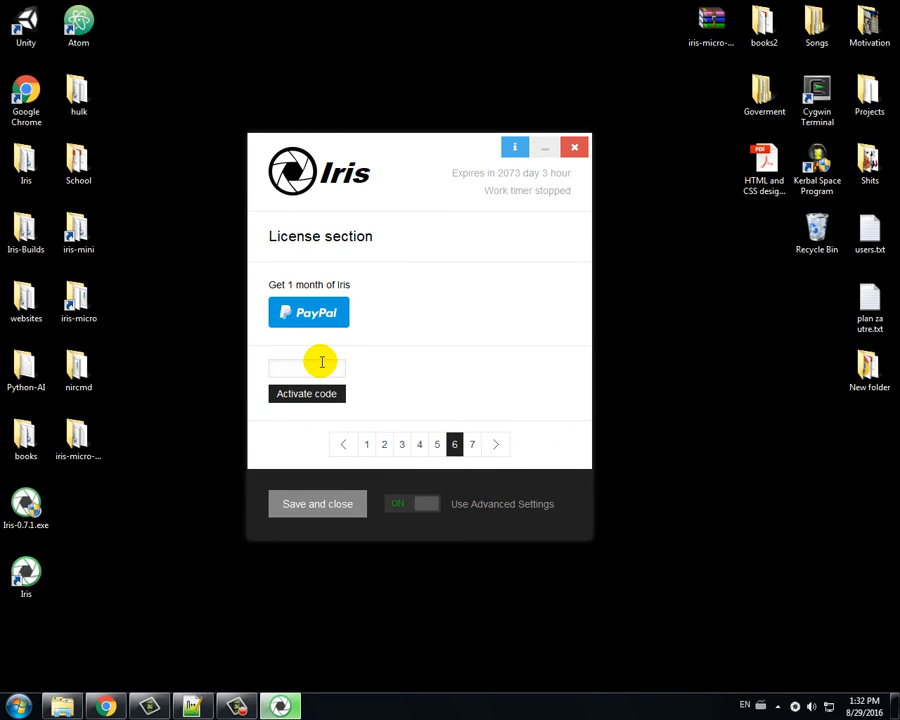
pyautogui.write('dani')
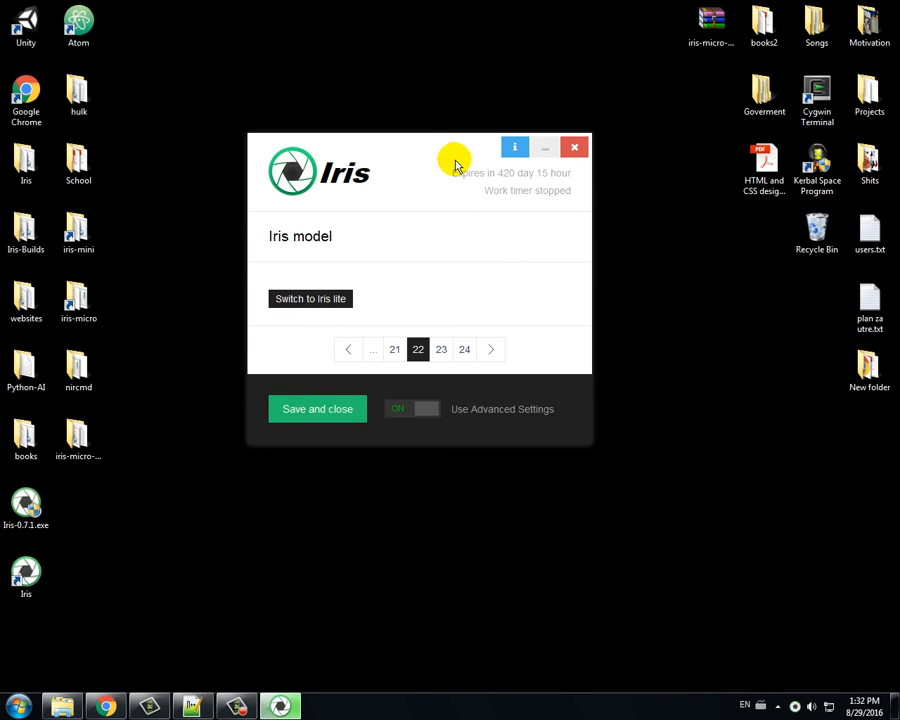
pyautogui.moveTo(573, 146)
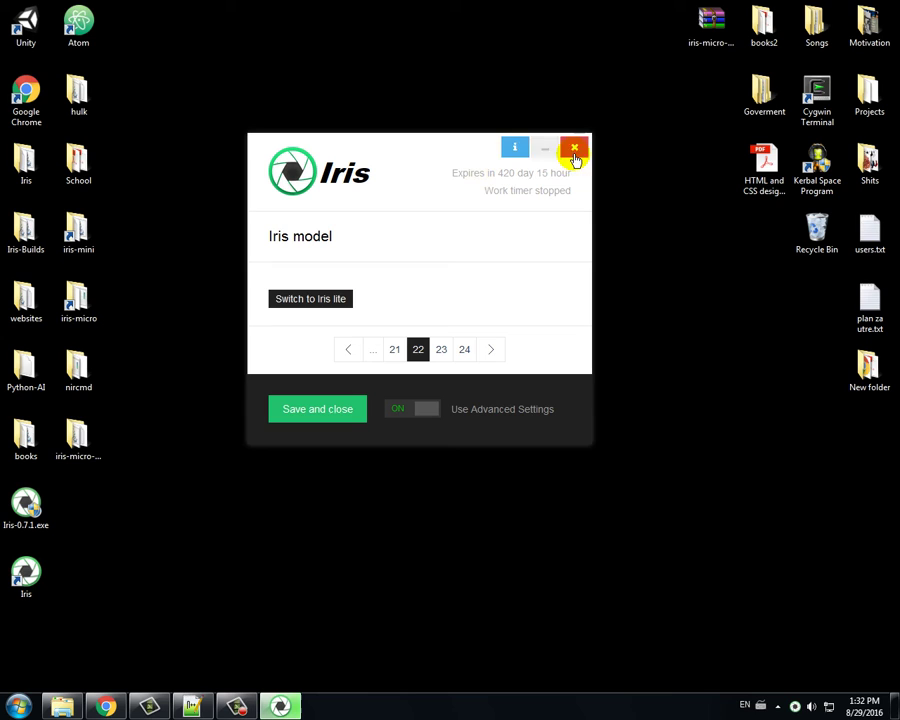
pyautogui.moveTo(285, 320)
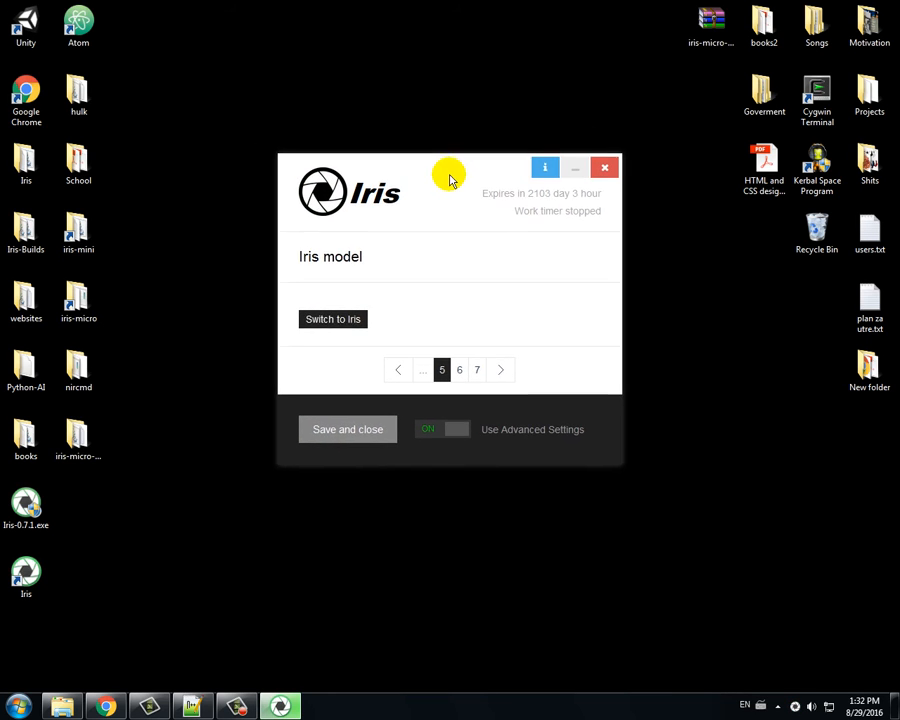
pyautogui.moveTo(598, 197)
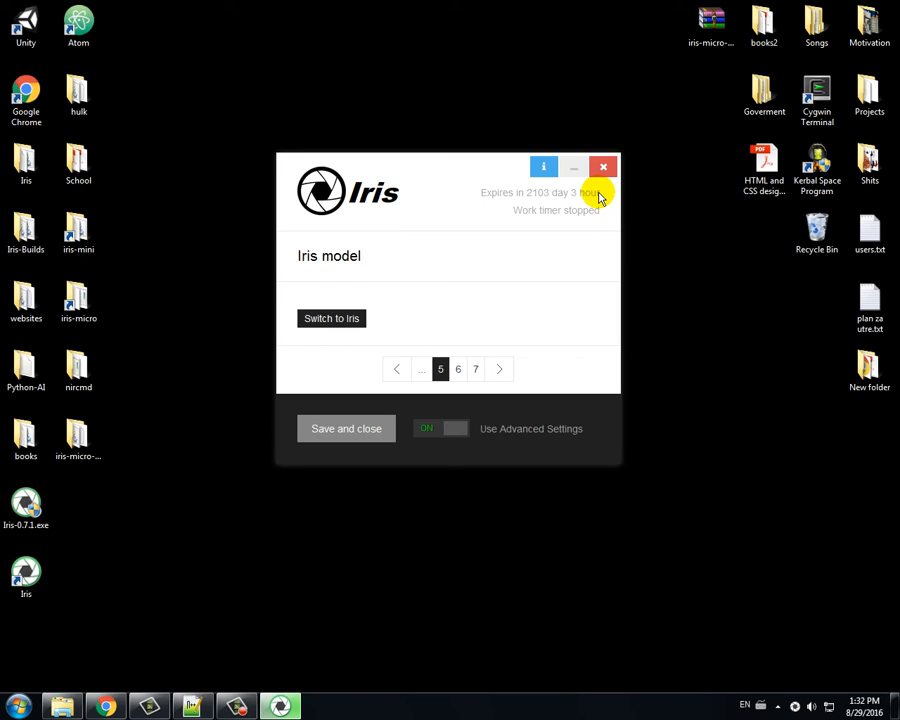
pyautogui.moveTo(610, 205)
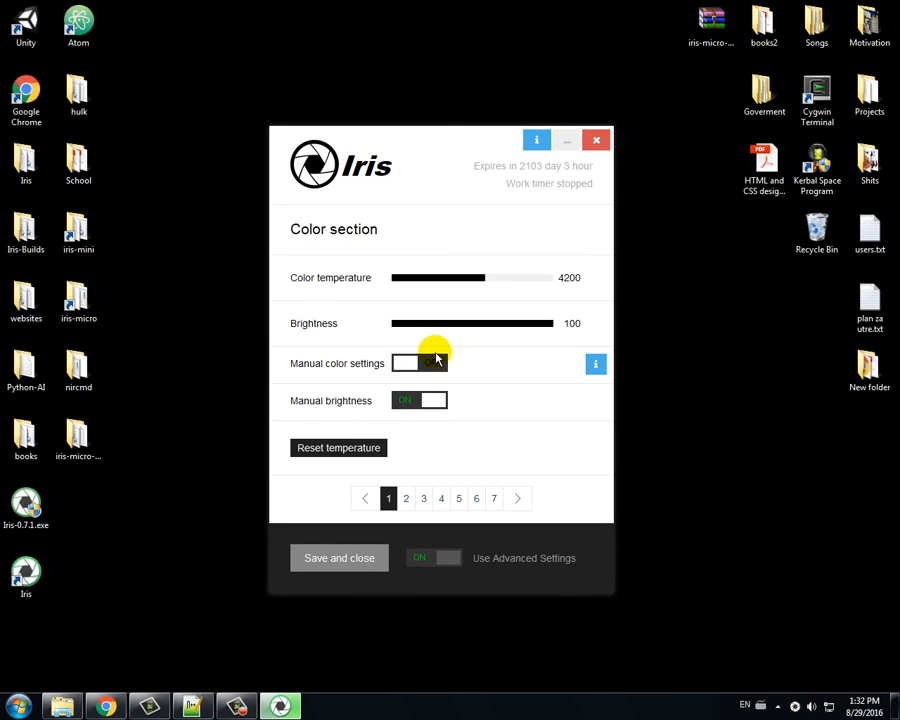
# - Open the Iris tray icon's context menu of pause, timer, color and exit options
pyautogui.click(419, 363)
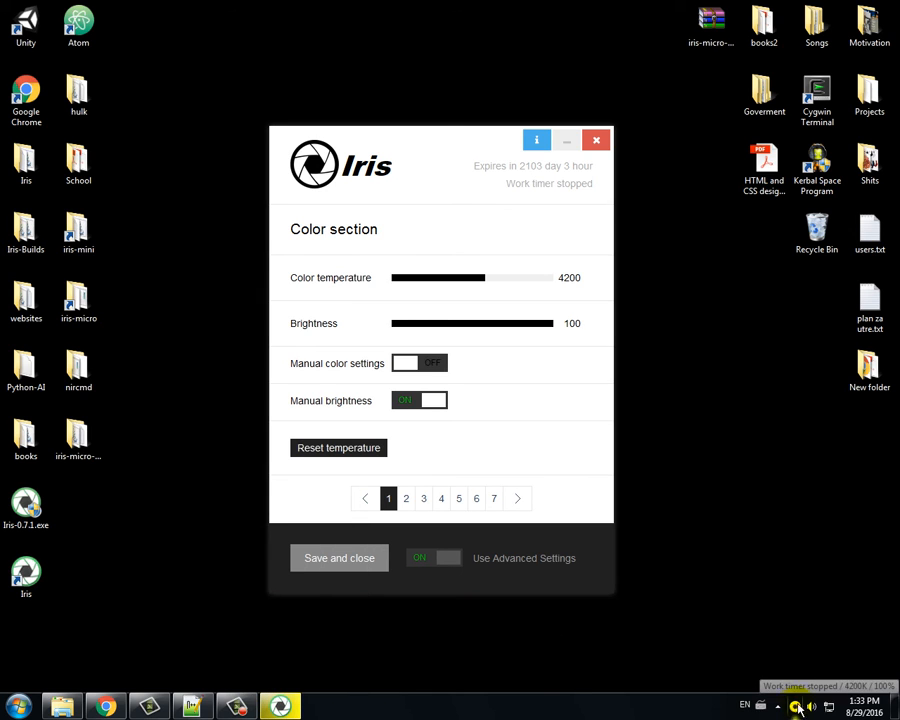
pyautogui.rightClick(797, 705)
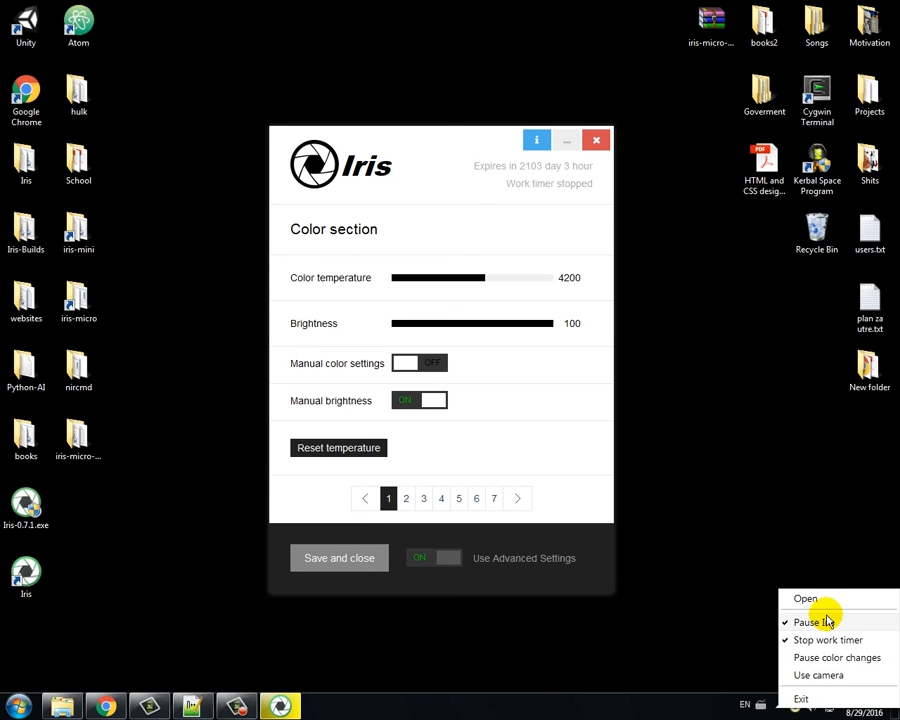